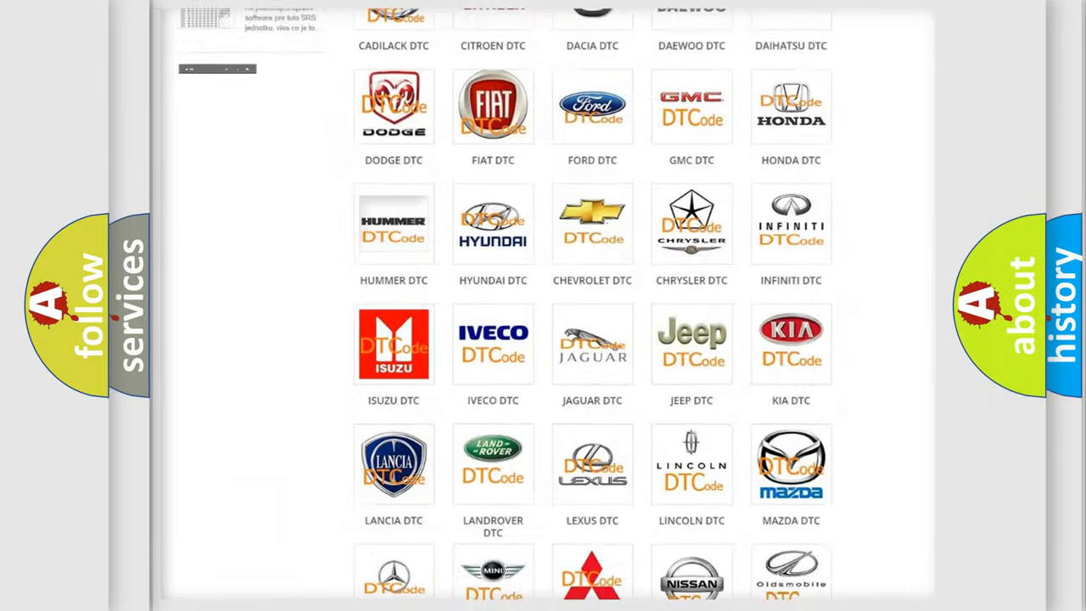
scroll(up, 3)
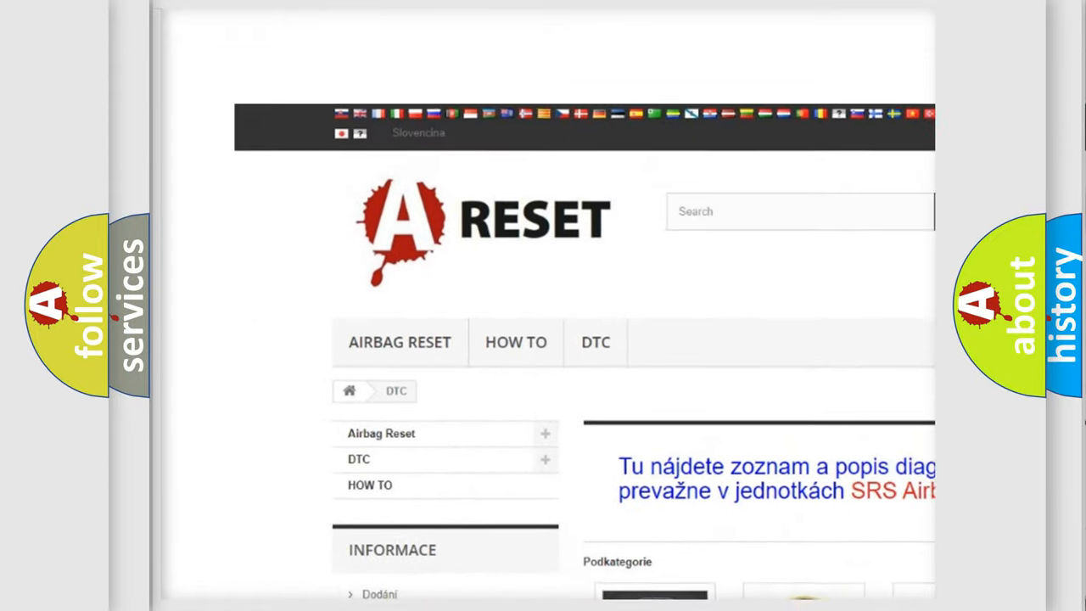
scroll(down, 3)
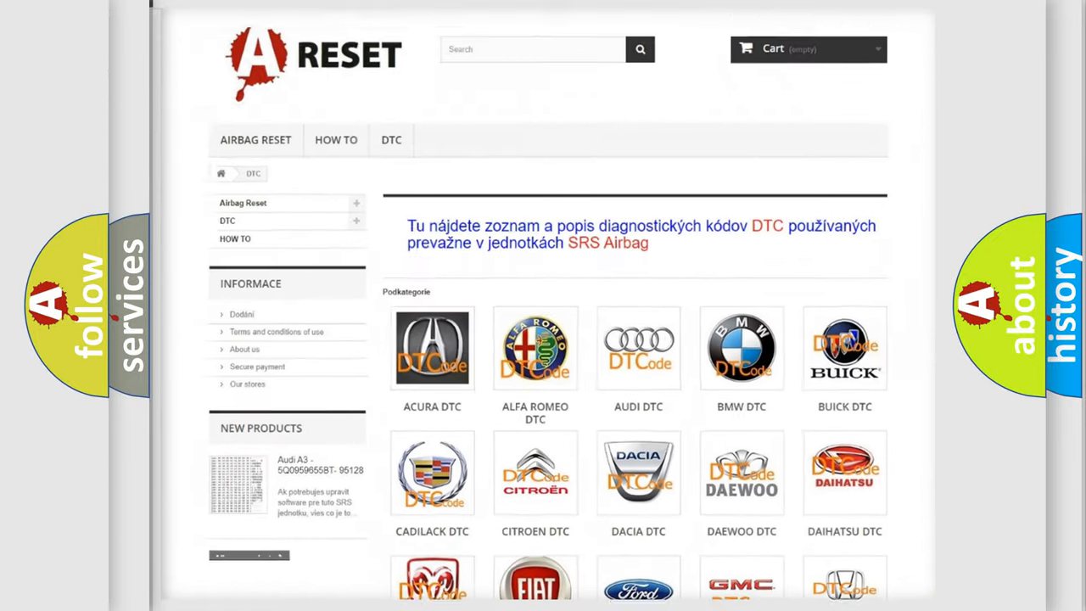
scroll(down, 3)
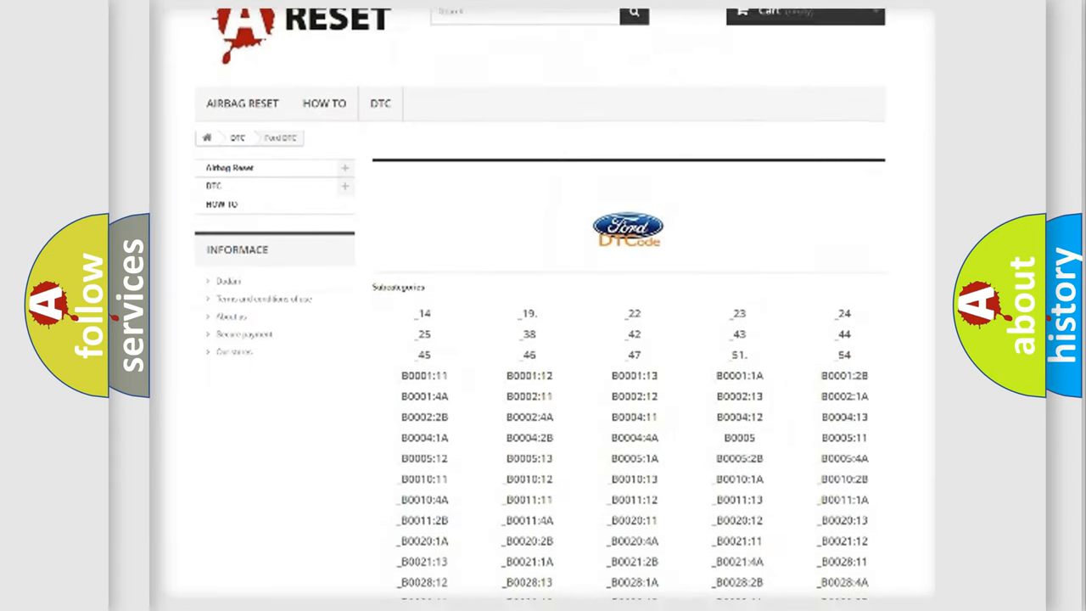
scroll(down, 3)
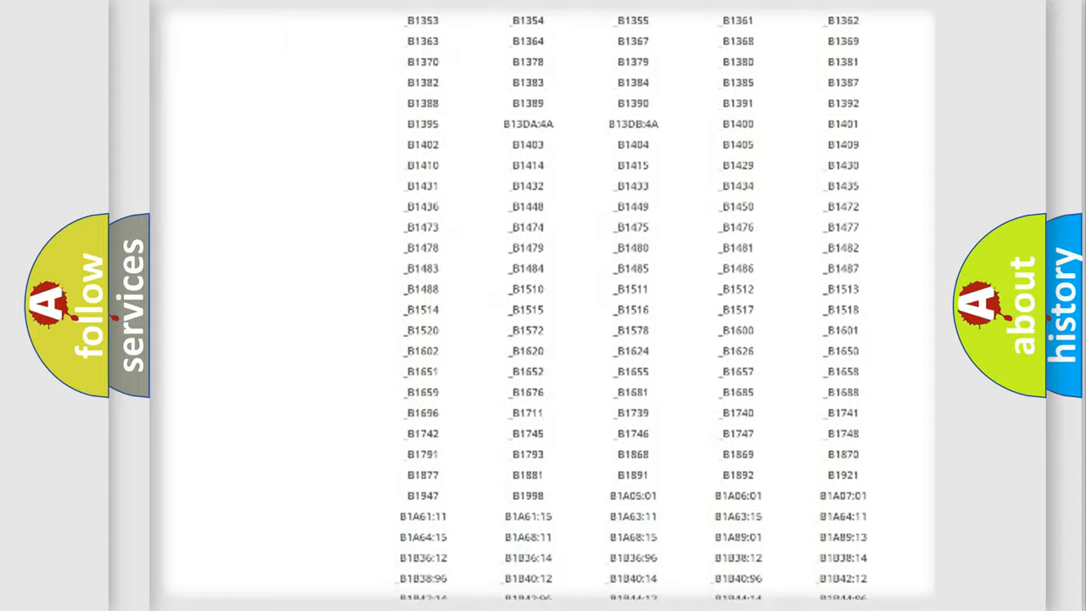